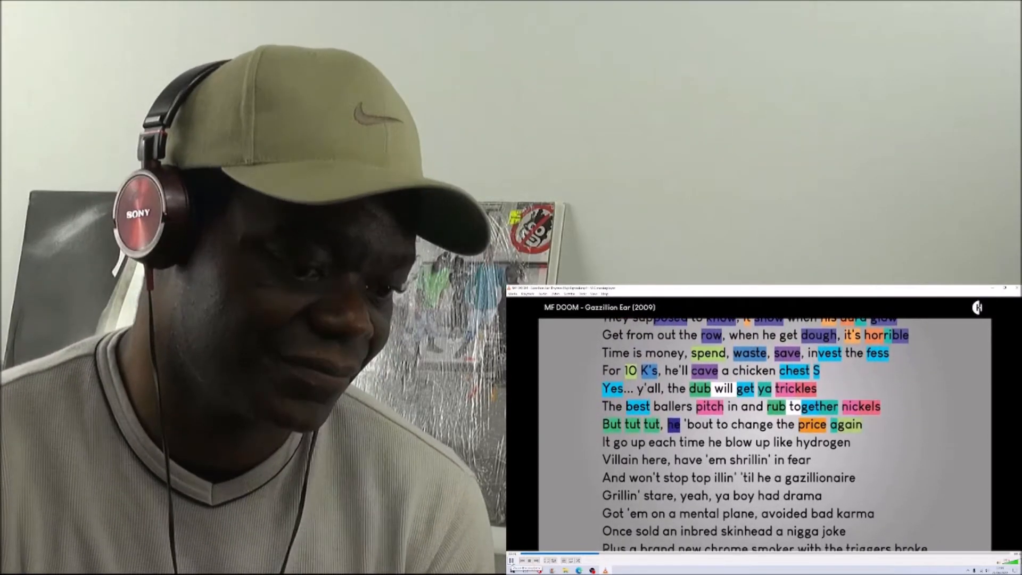
scroll("down", 3)
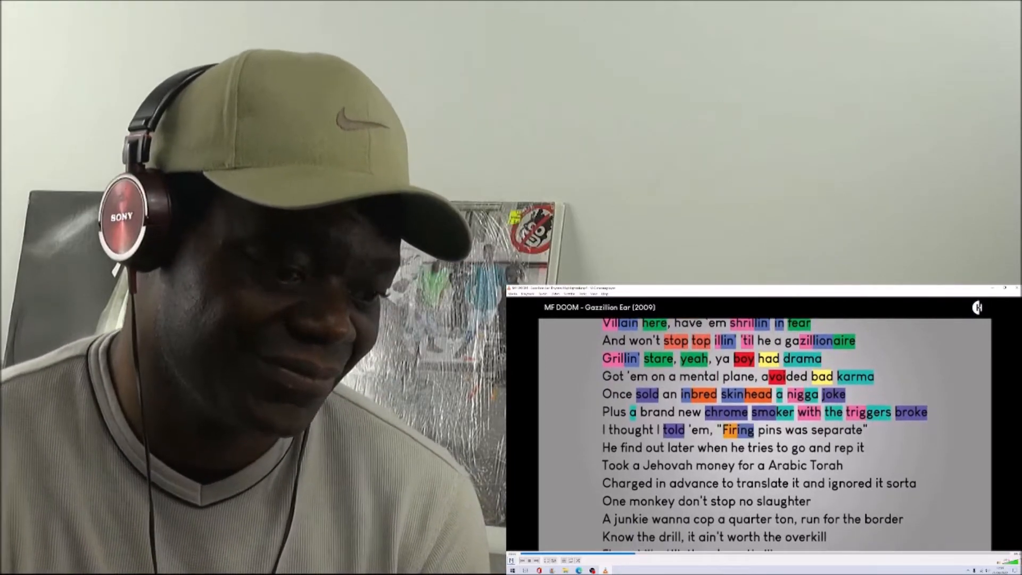
scroll("down", 3)
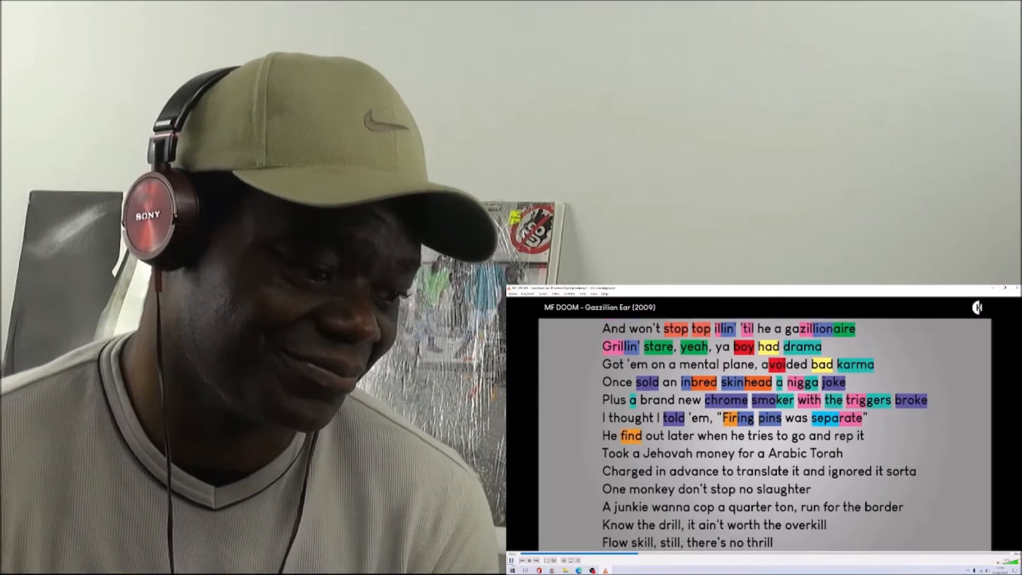
scroll("down", 3)
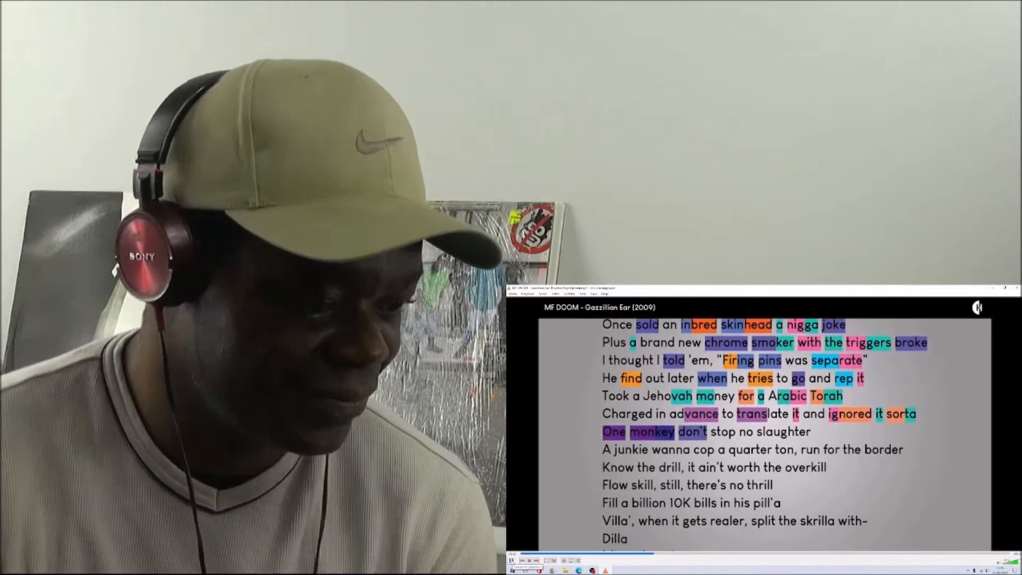
scroll("down", 3)
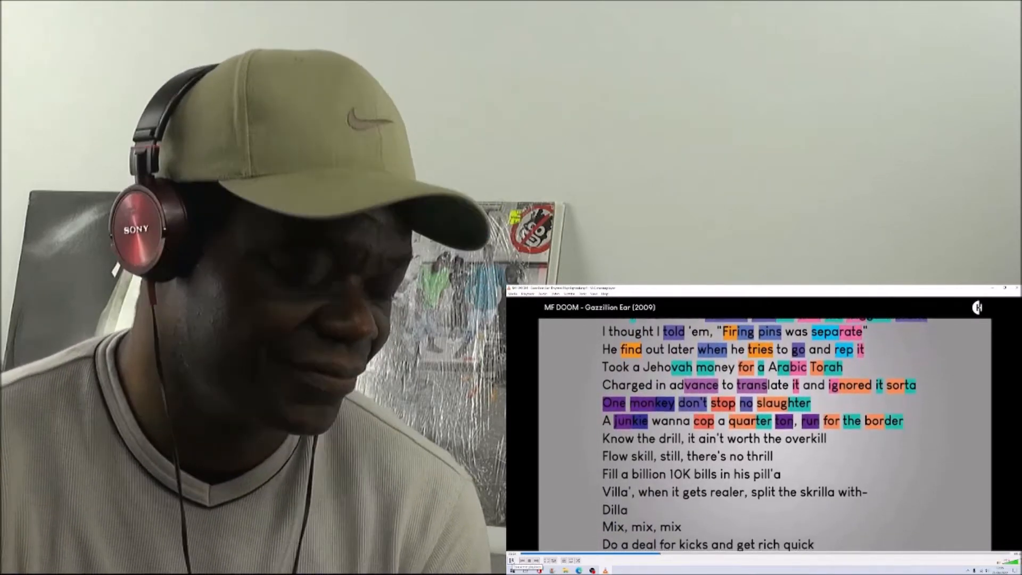
scroll("down", 3)
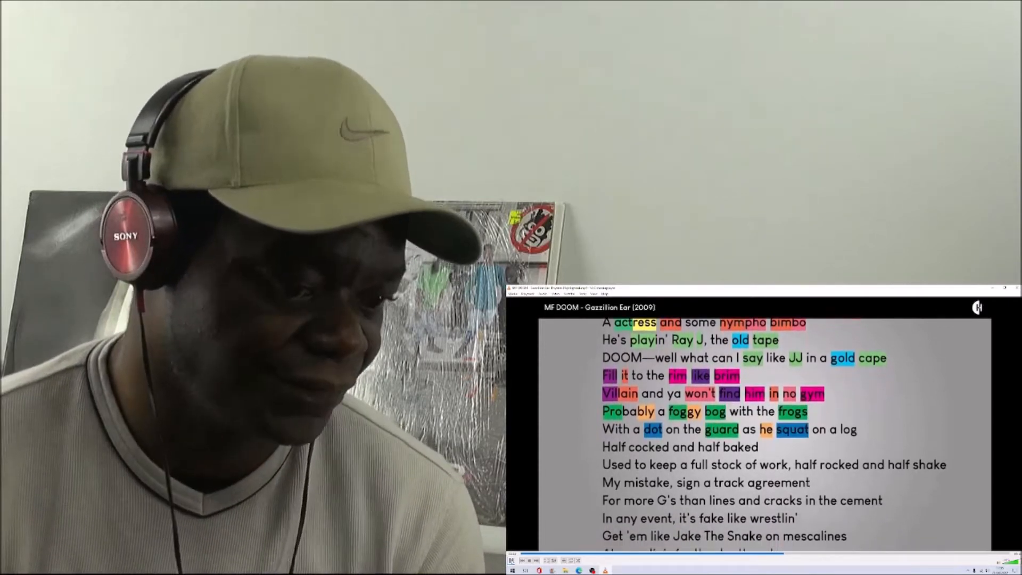
scroll("down", 3)
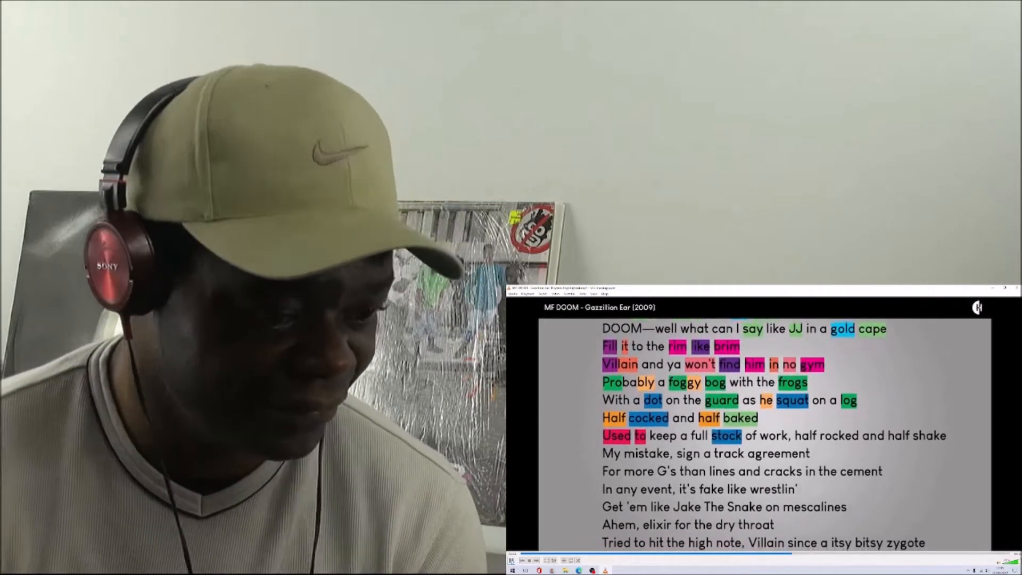
scroll("down", 3)
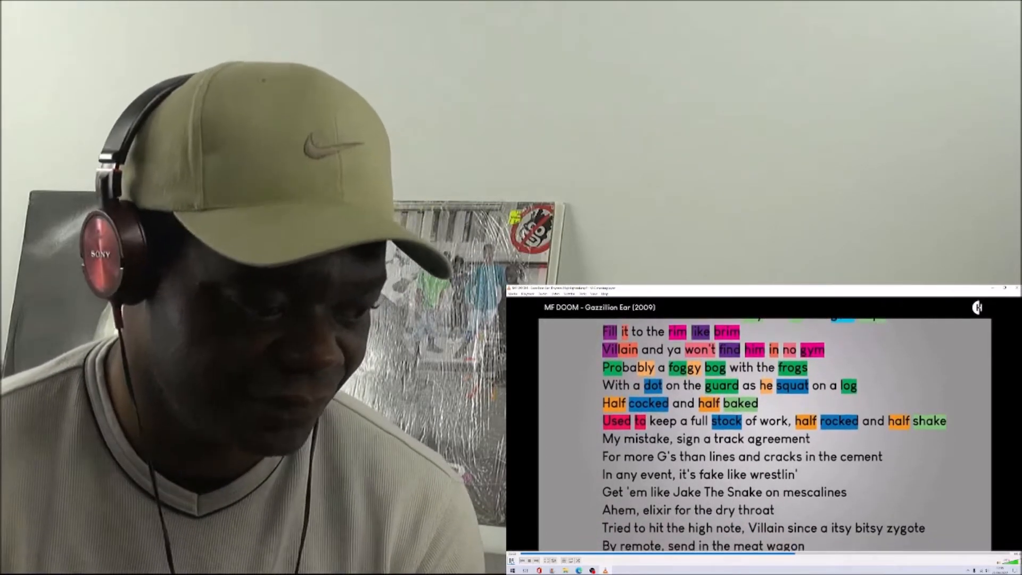
scroll("down", 3)
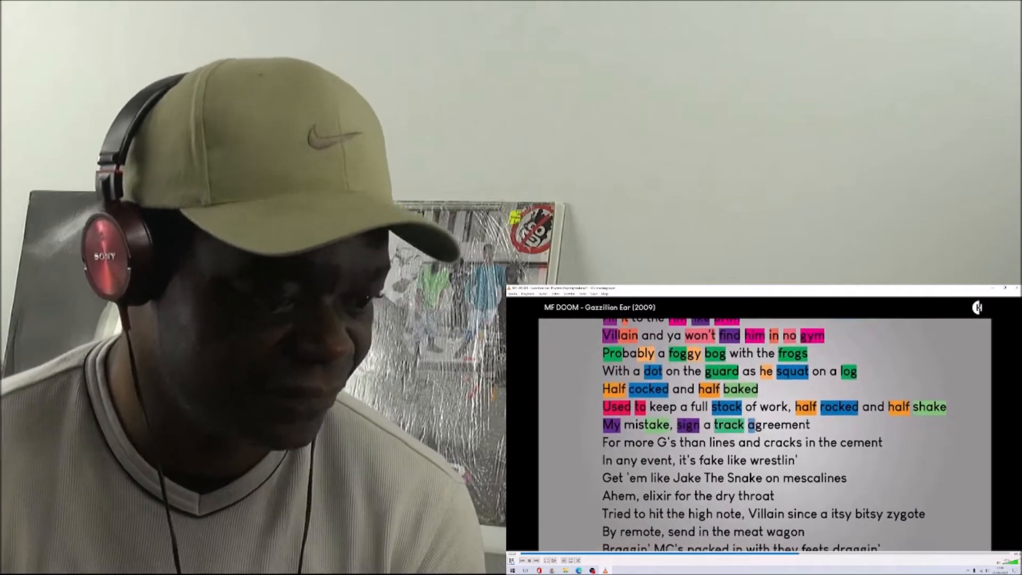
scroll("down", 3)
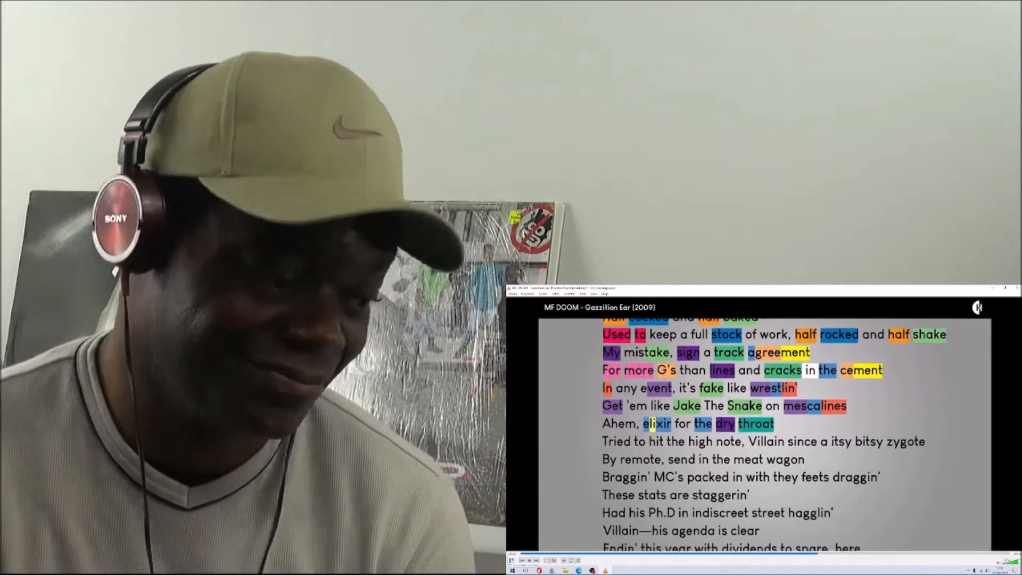
scroll("down", 3)
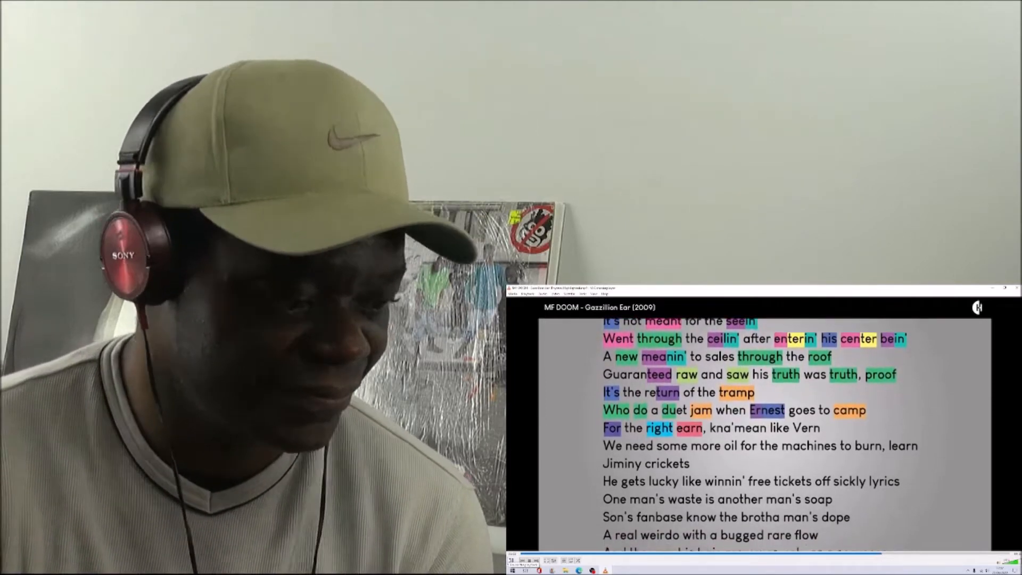
scroll("down", 3)
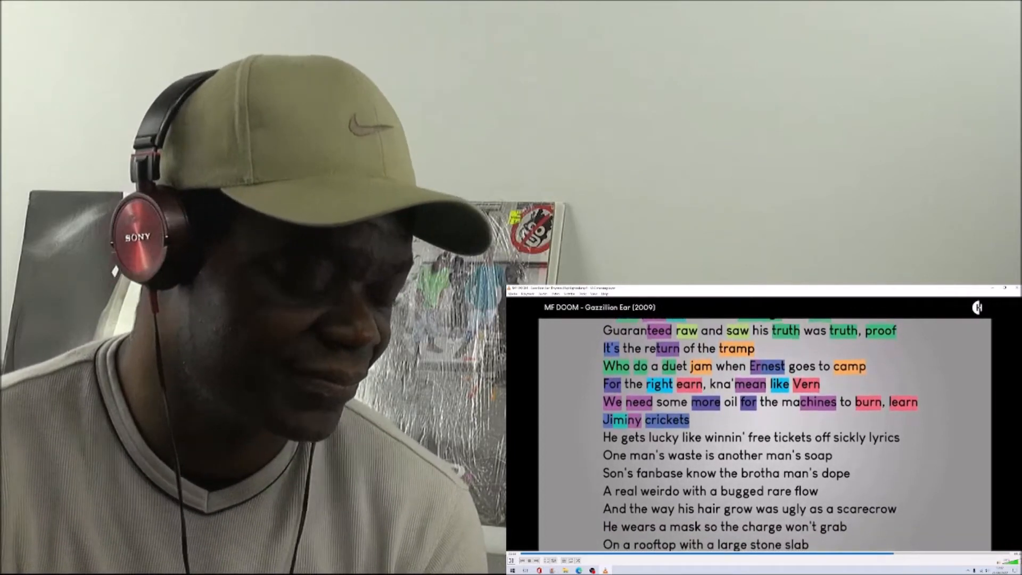
scroll("down", 3)
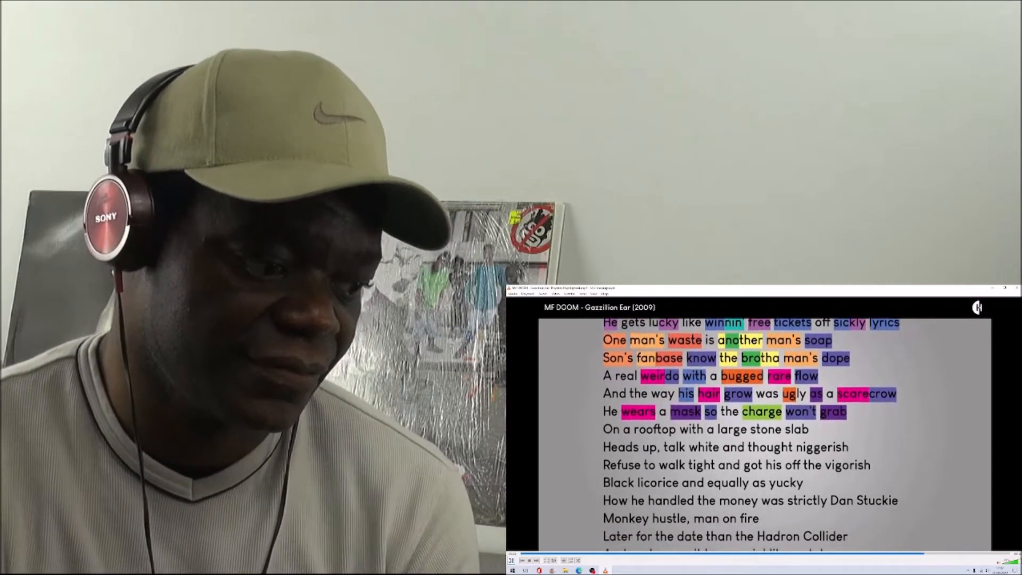
scroll("down", 3)
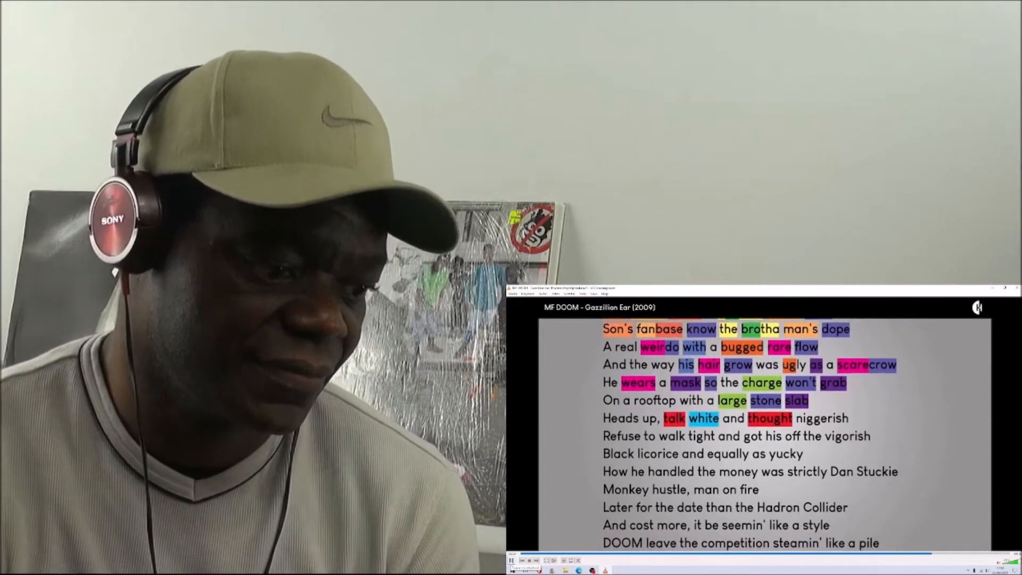
scroll("down", 3)
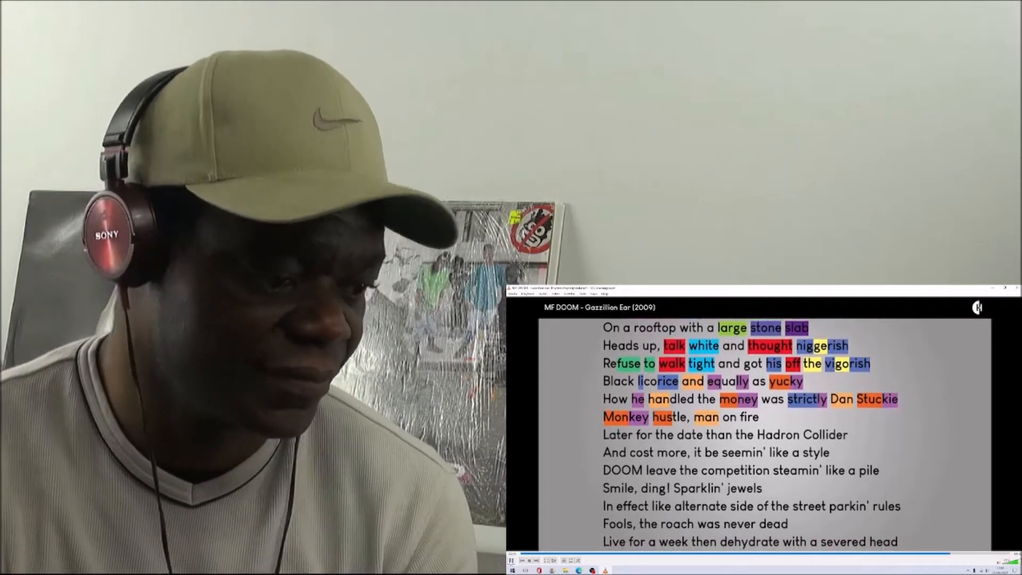
scroll("down", 3)
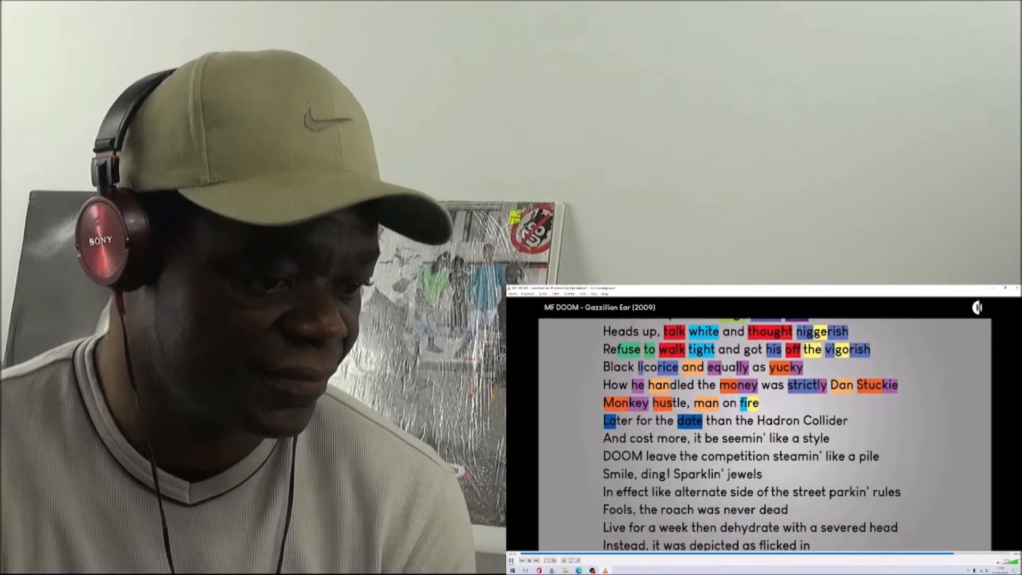